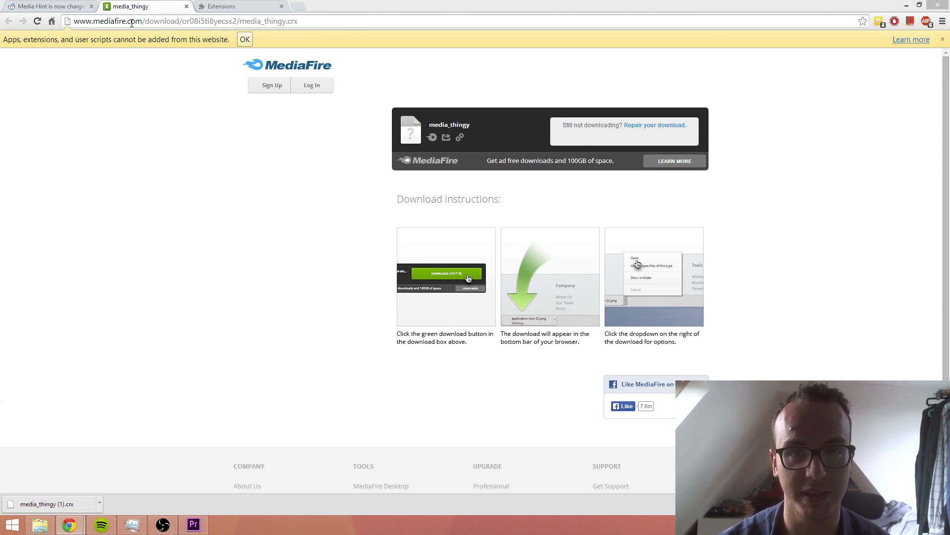
- Repair the download and fetch media_thingy.crx from MediaFire a second time
{"action": "left_click", "coordinate": [182, 21]}
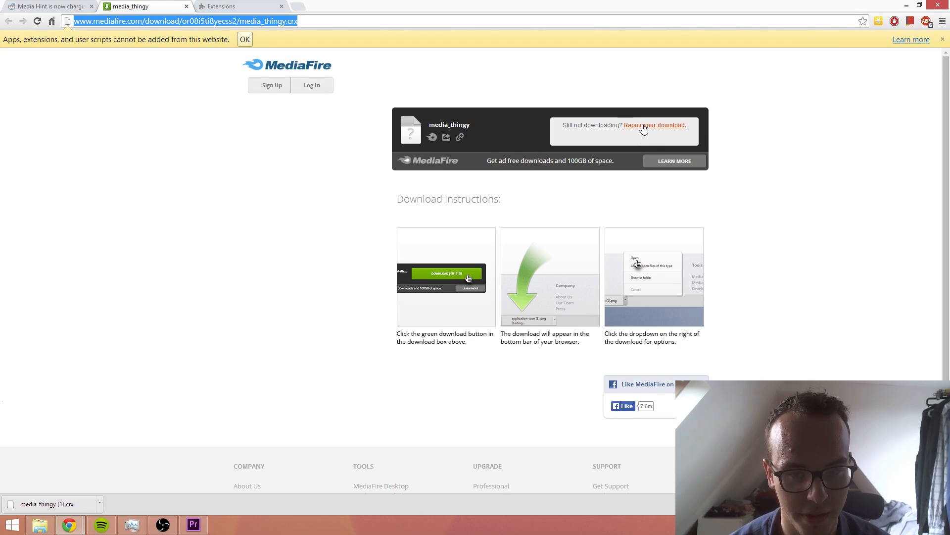
{"action": "left_click", "coordinate": [653, 125]}
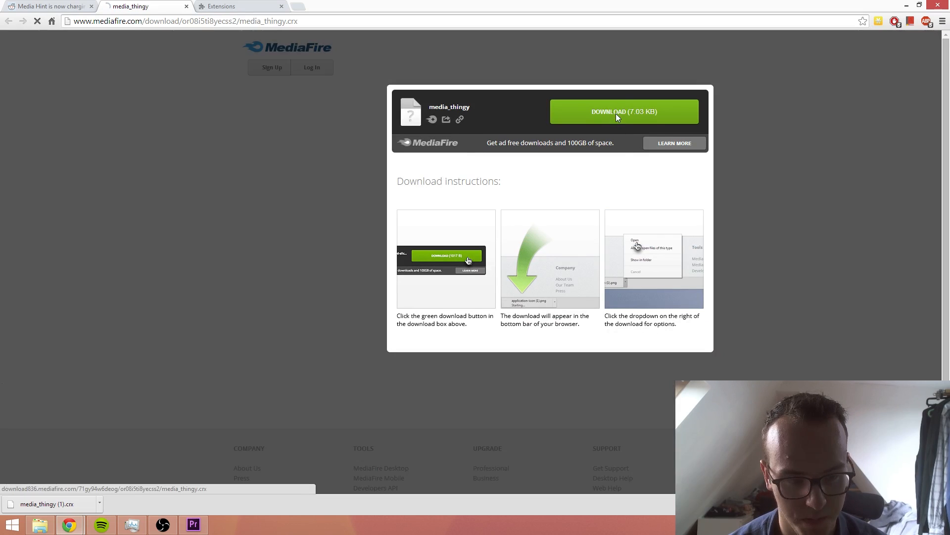
{"action": "left_click", "coordinate": [624, 112]}
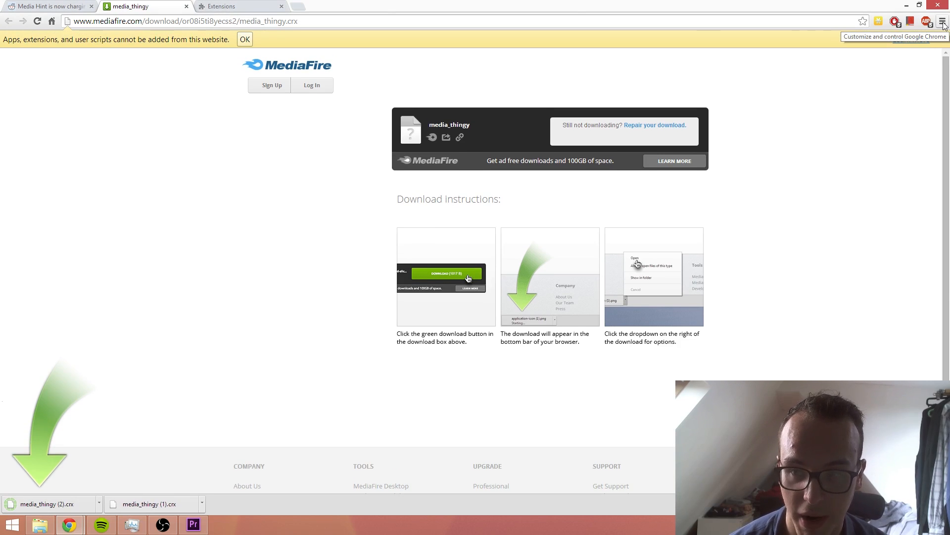
- Reach the installed extensions page via the Chrome menu and Settings sidebar
{"action": "left_click", "coordinate": [944, 21]}
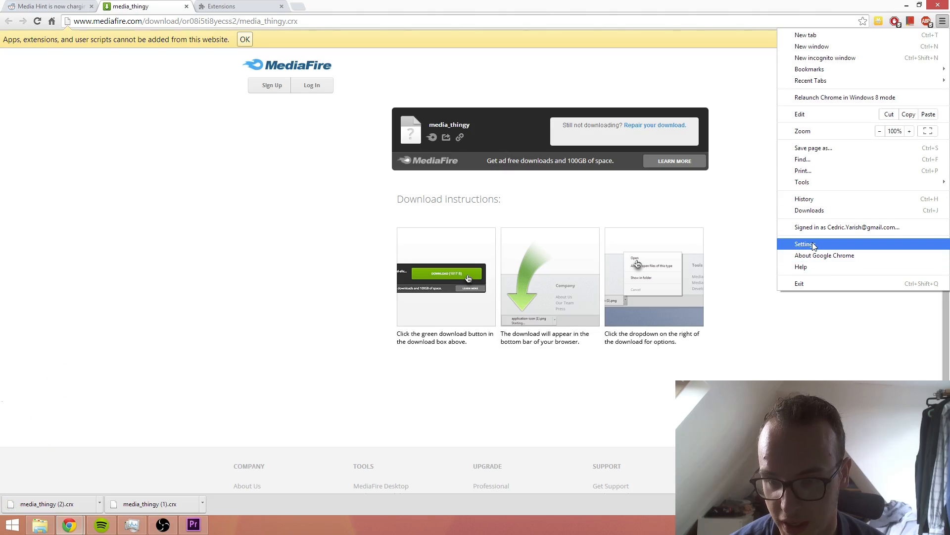
{"action": "left_click", "coordinate": [804, 243]}
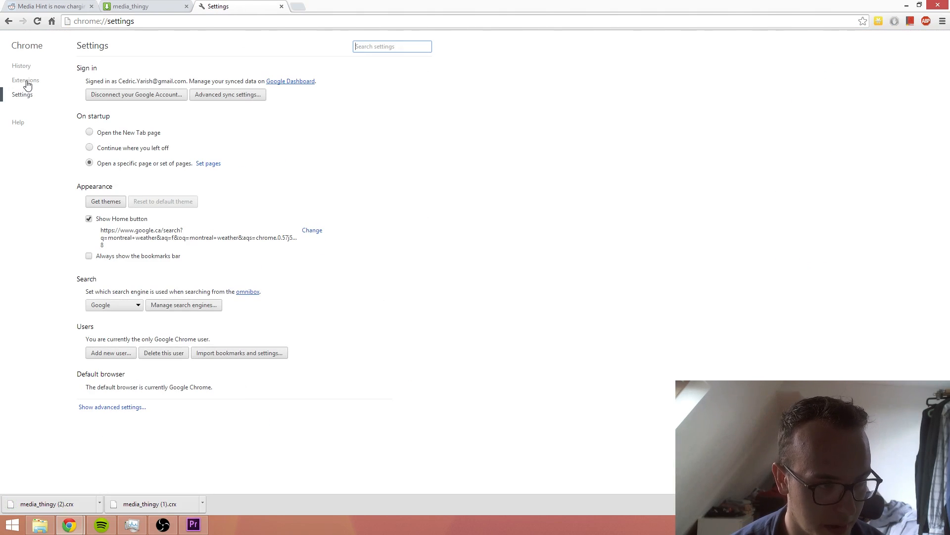
{"action": "left_click", "coordinate": [25, 80]}
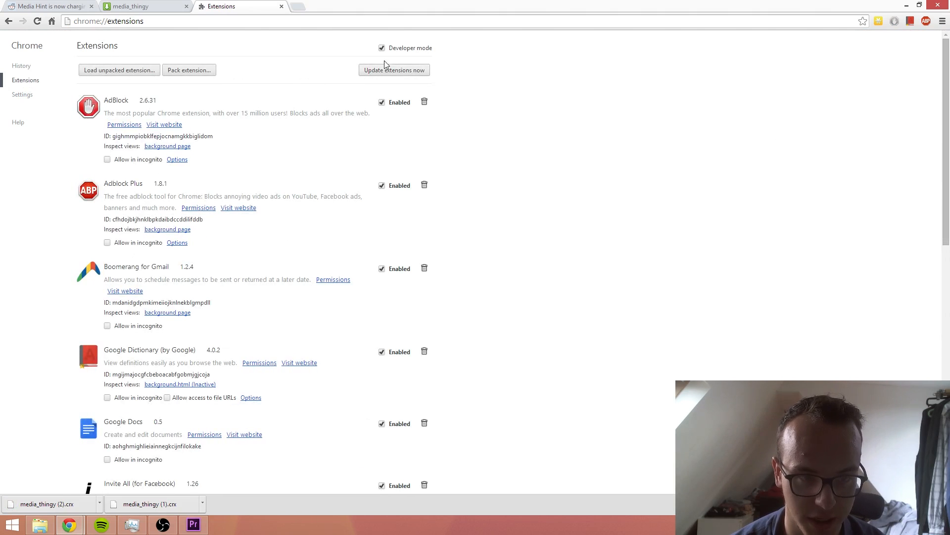
- Toggle Developer mode and confirm adding Media Hint from the dropped .crx file
{"action": "left_click", "coordinate": [382, 47]}
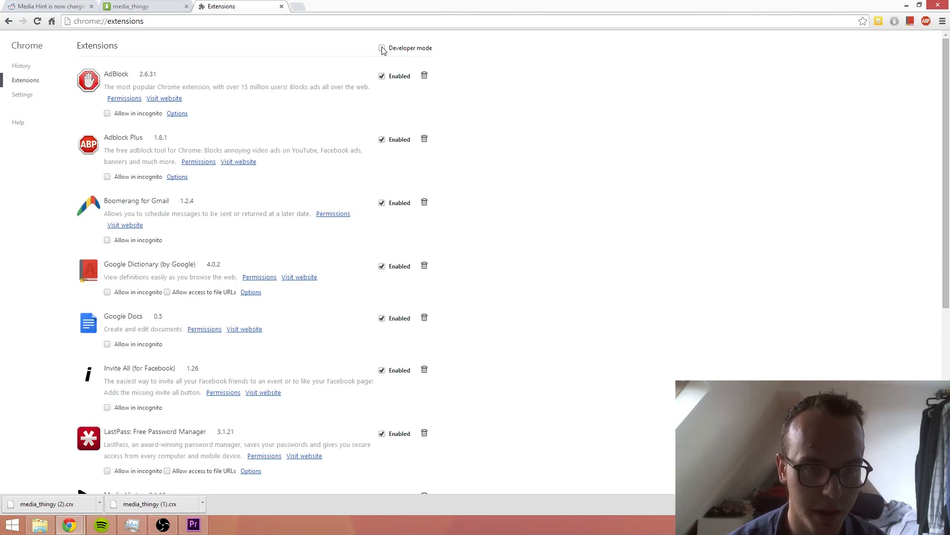
{"action": "left_click", "coordinate": [383, 47]}
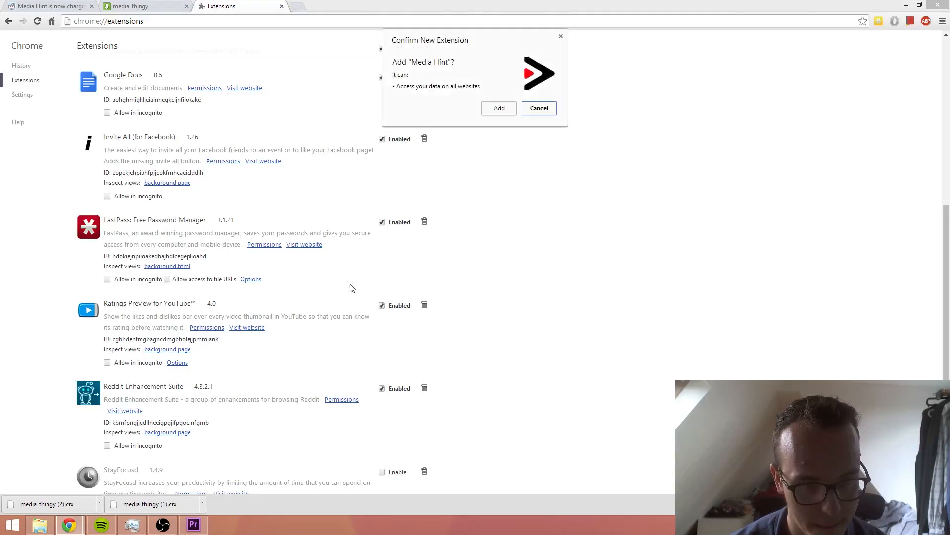
{"action": "left_click", "coordinate": [498, 108]}
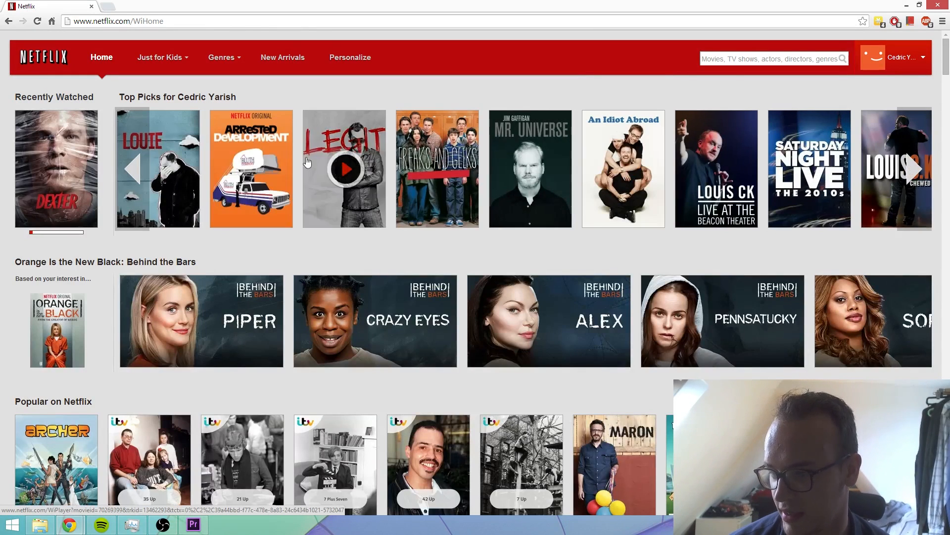
- Return to the extensions page and try enabling the Media Hint extension
{"action": "left_click", "coordinate": [134, 169]}
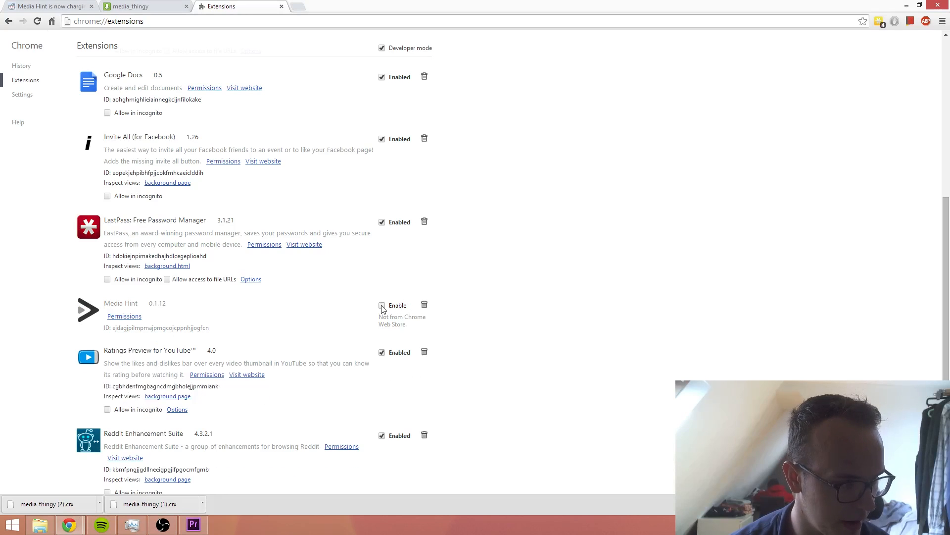
{"action": "left_click", "coordinate": [382, 305]}
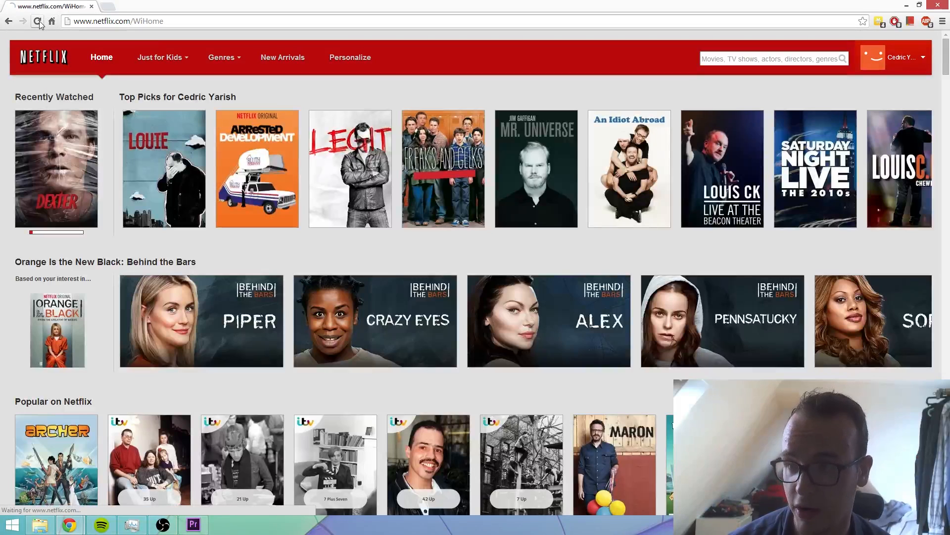
- Reload the Netflix home page so it shows a new set of top picks
{"action": "left_click", "coordinate": [38, 21]}
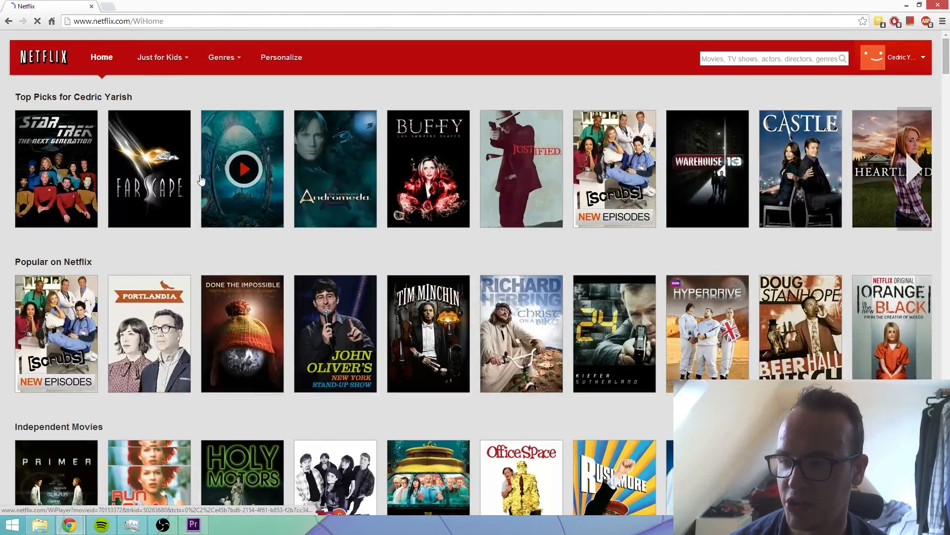
{"action": "mouse_move", "coordinate": [149, 168]}
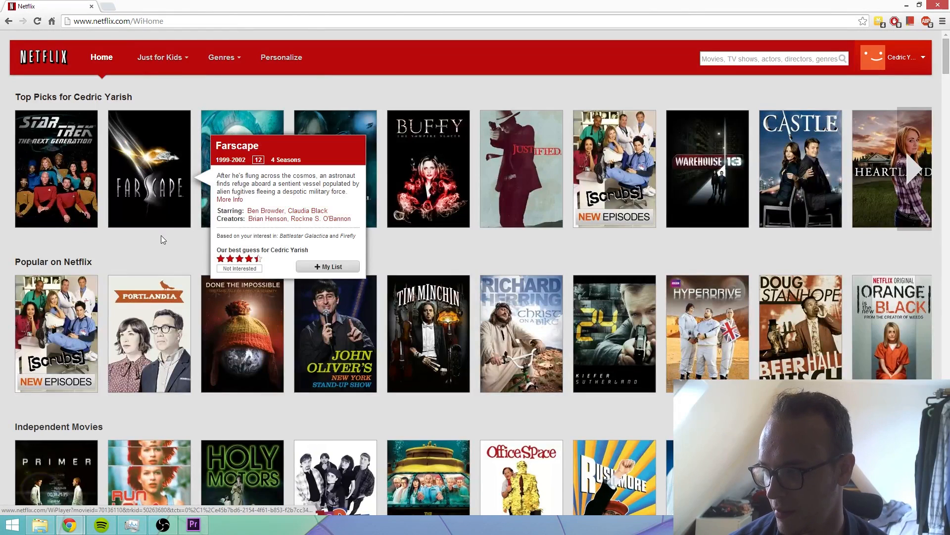
{"action": "mouse_move", "coordinate": [396, 255]}
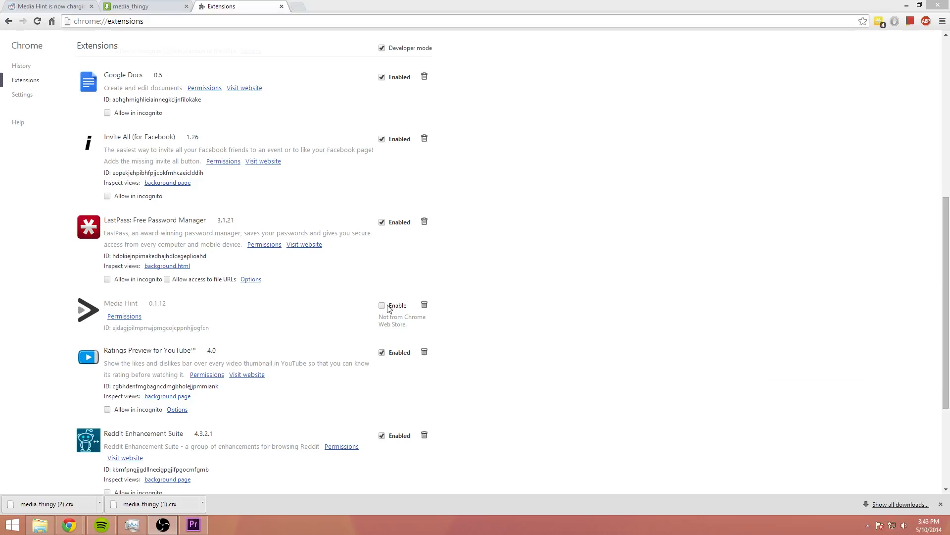
- Tick Enable next to Media Hint on chrome://extensions
{"action": "left_click", "coordinate": [382, 305]}
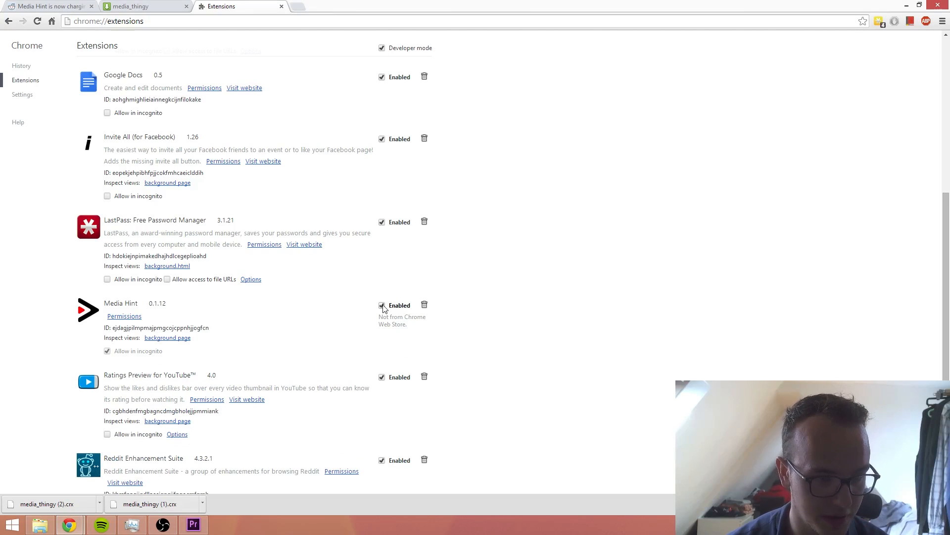